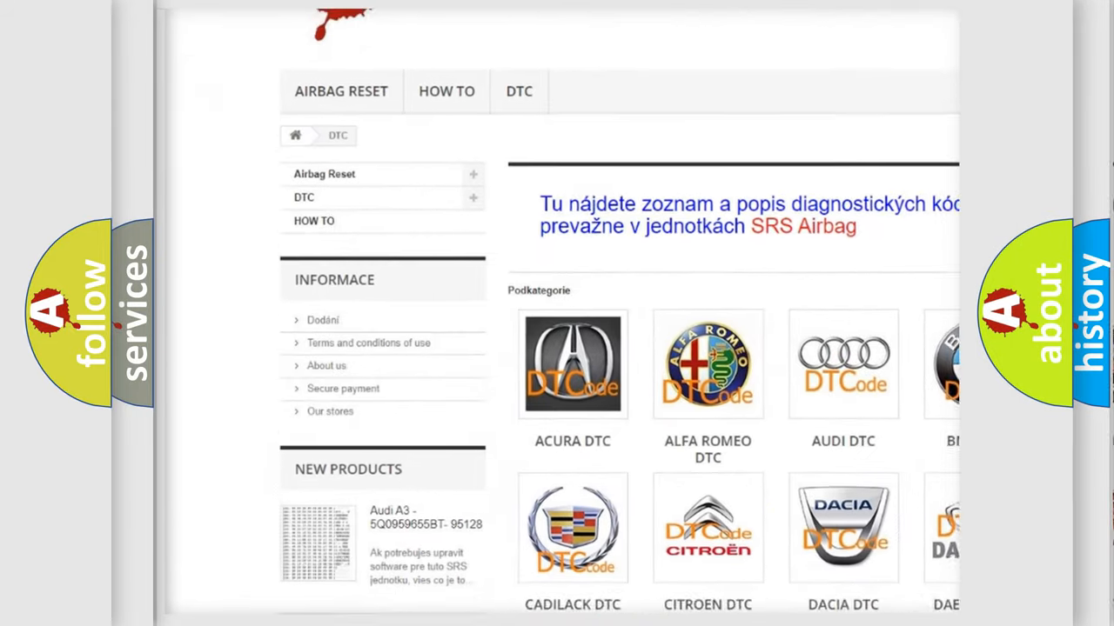
{"action": "scroll", "scroll_direction": "down", "scroll_amount": 3}
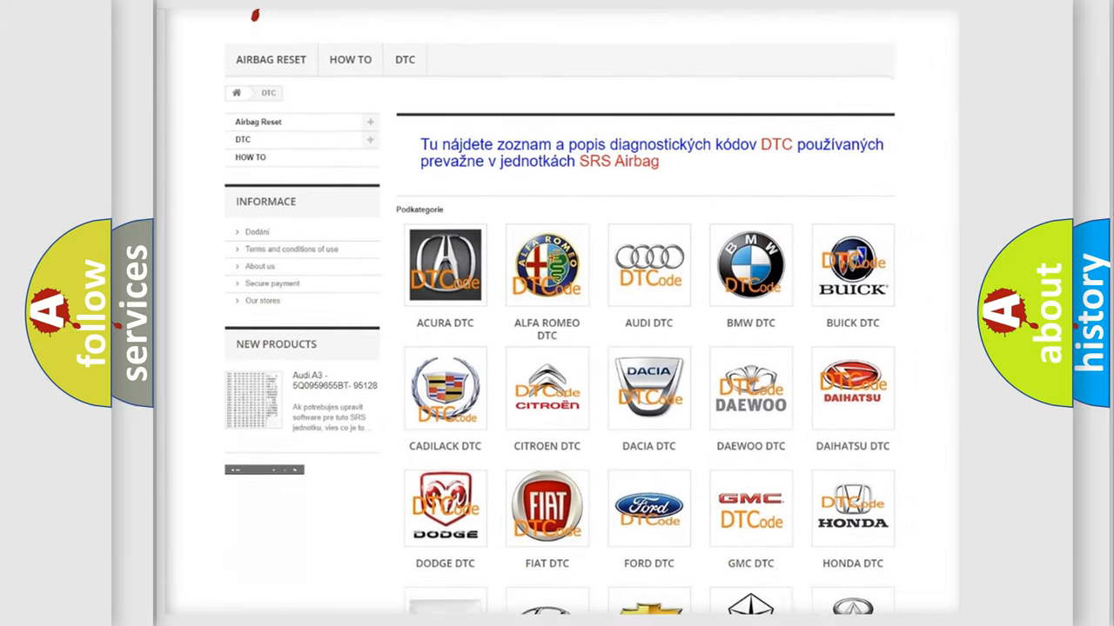
{"action": "scroll", "scroll_direction": "down", "scroll_amount": 3}
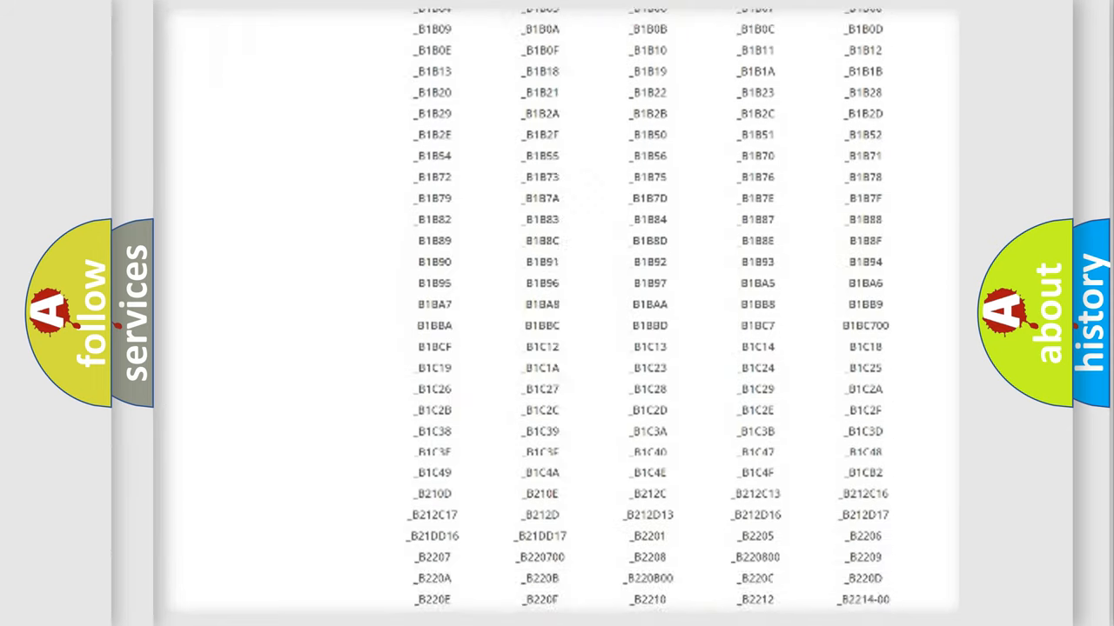
{"action": "scroll", "scroll_direction": "up", "scroll_amount": 3}
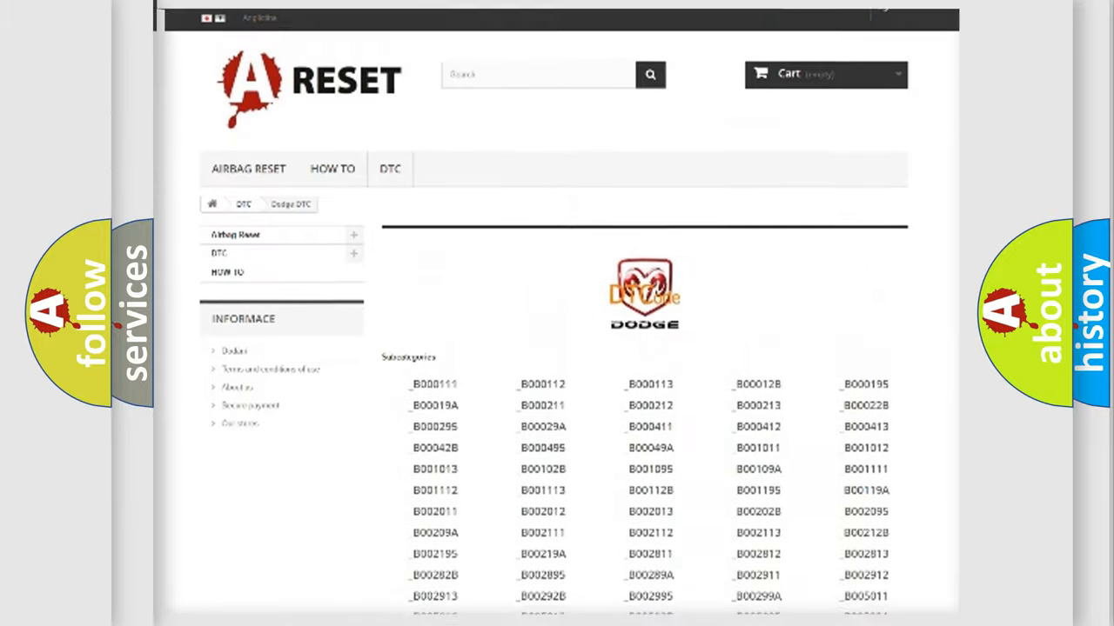